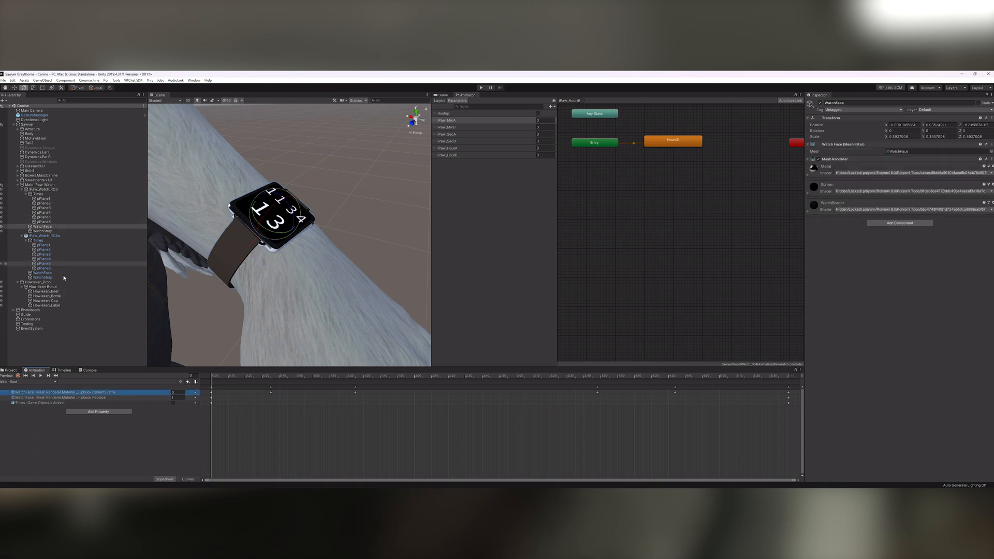
- Select the watch root object so the Animation window lists the clip's properties from it
key("F2")
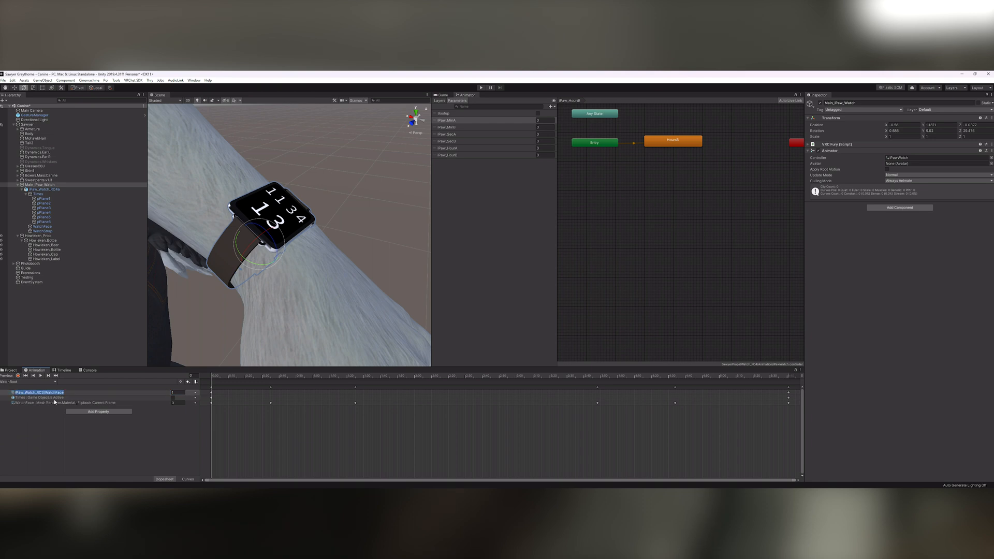
- Rename the clip's first property path to iPaw_Watch_RCS/WatchFace
left_click(38, 391)
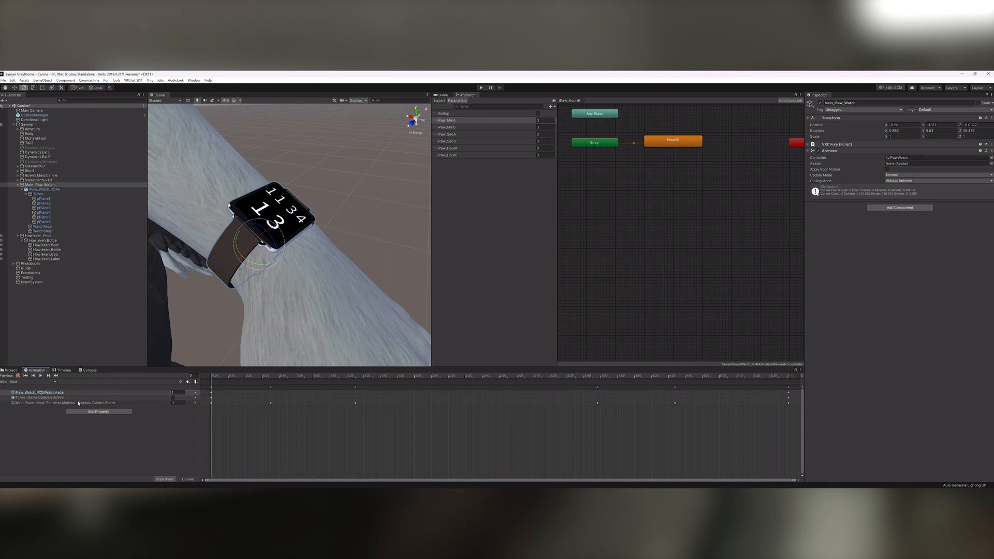